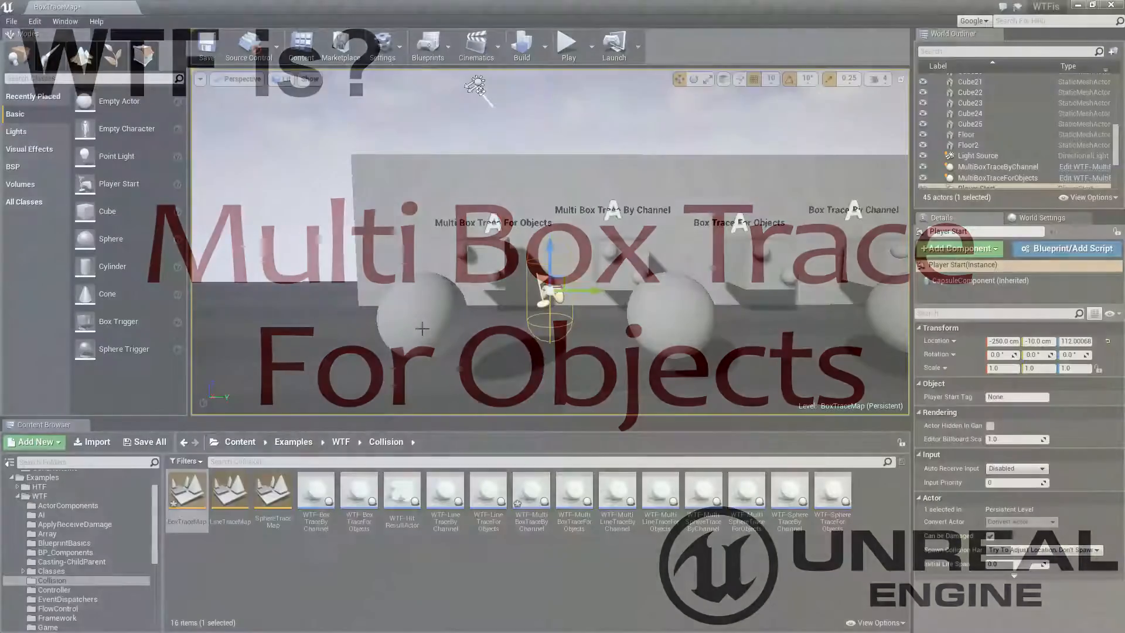
Open the WTF-MultiBoxTraceForObjects blueprint and select its BoxTraceForObjects node
click(567, 45)
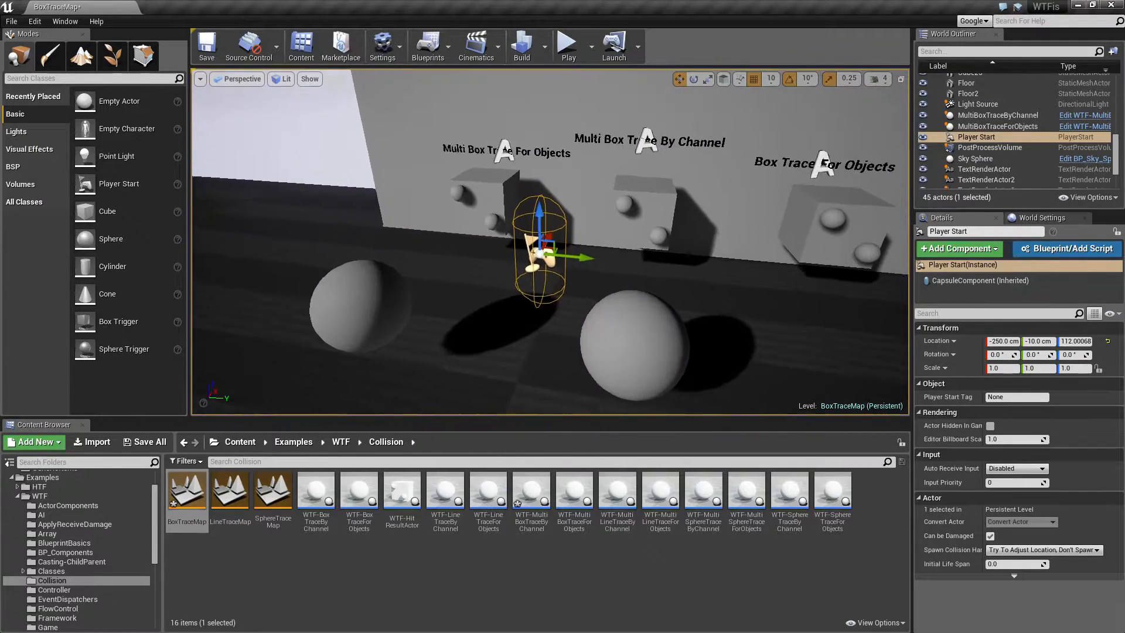
click(997, 126)
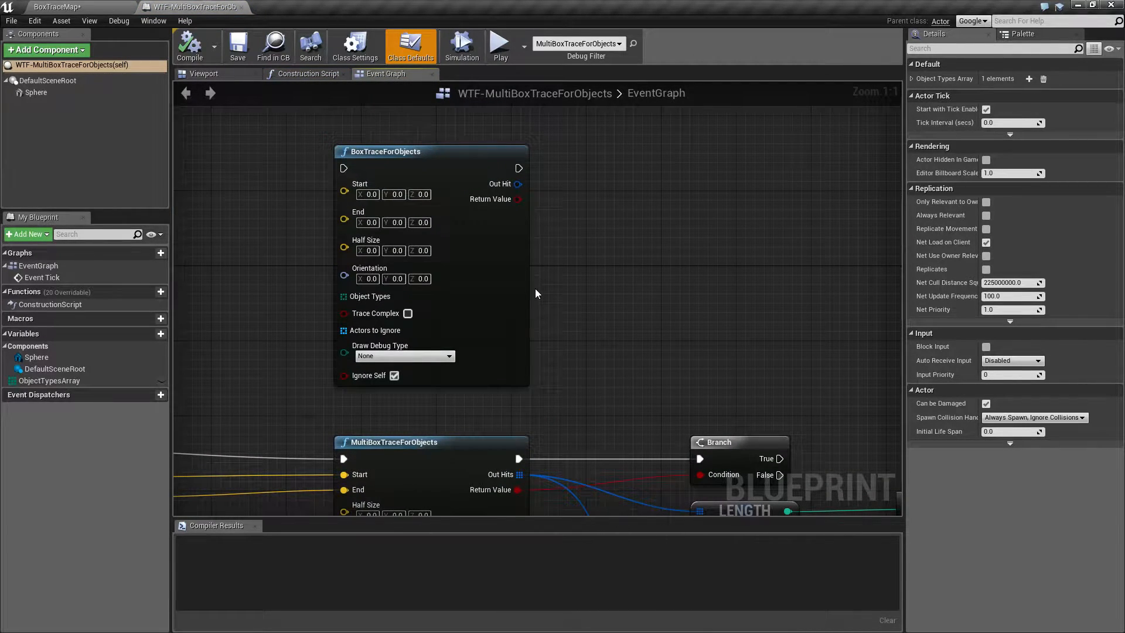
mouse_move(287, 150)
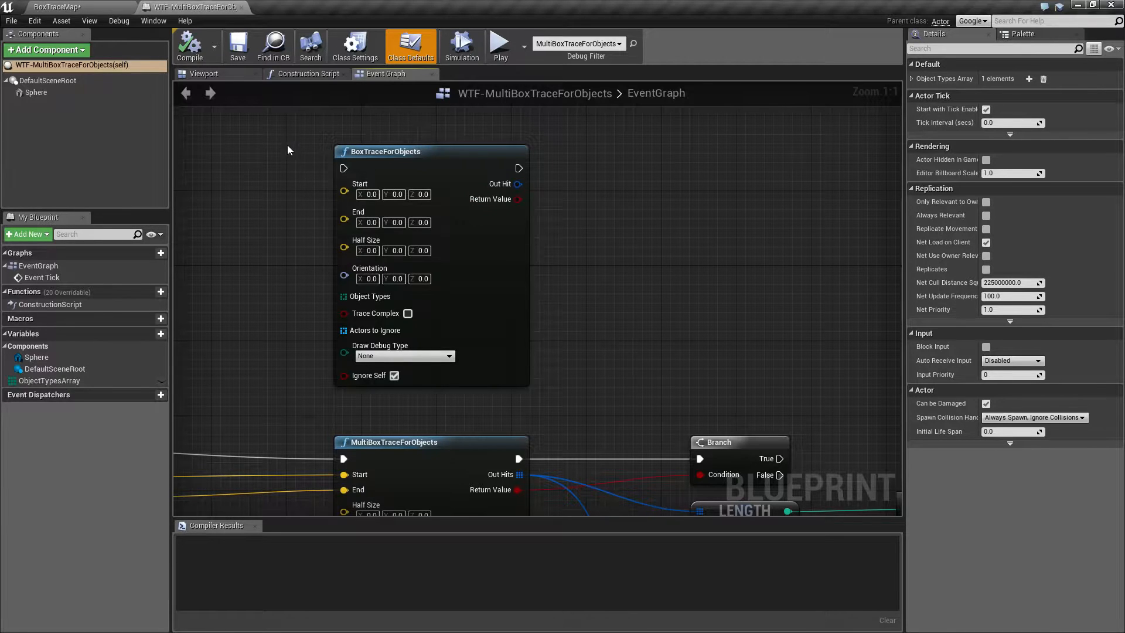
click(431, 152)
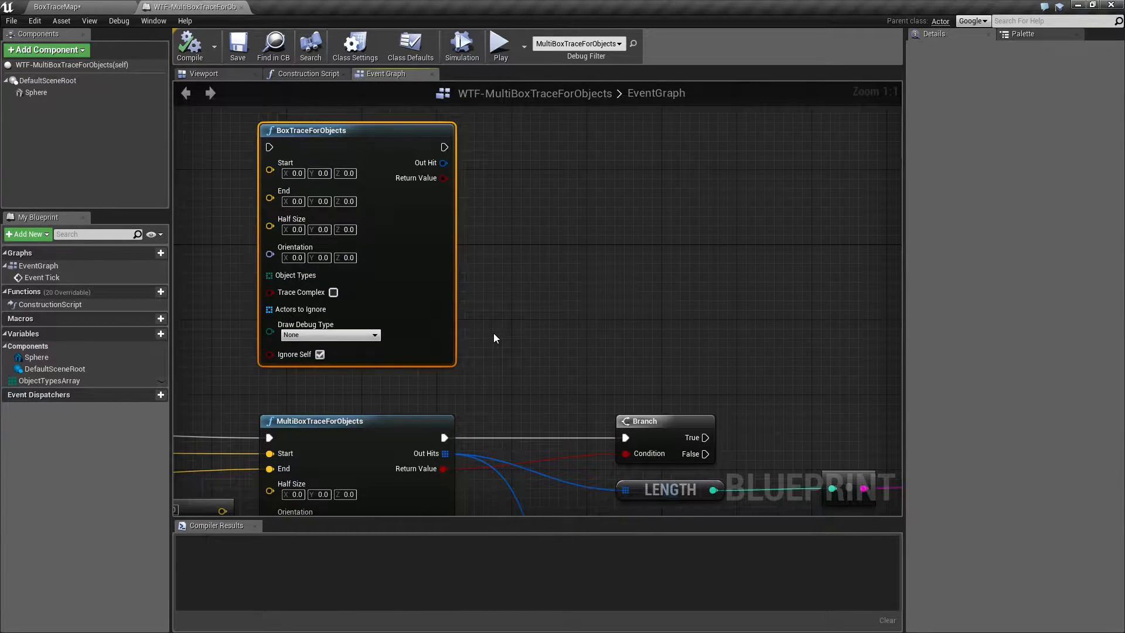
mouse_move(425, 162)
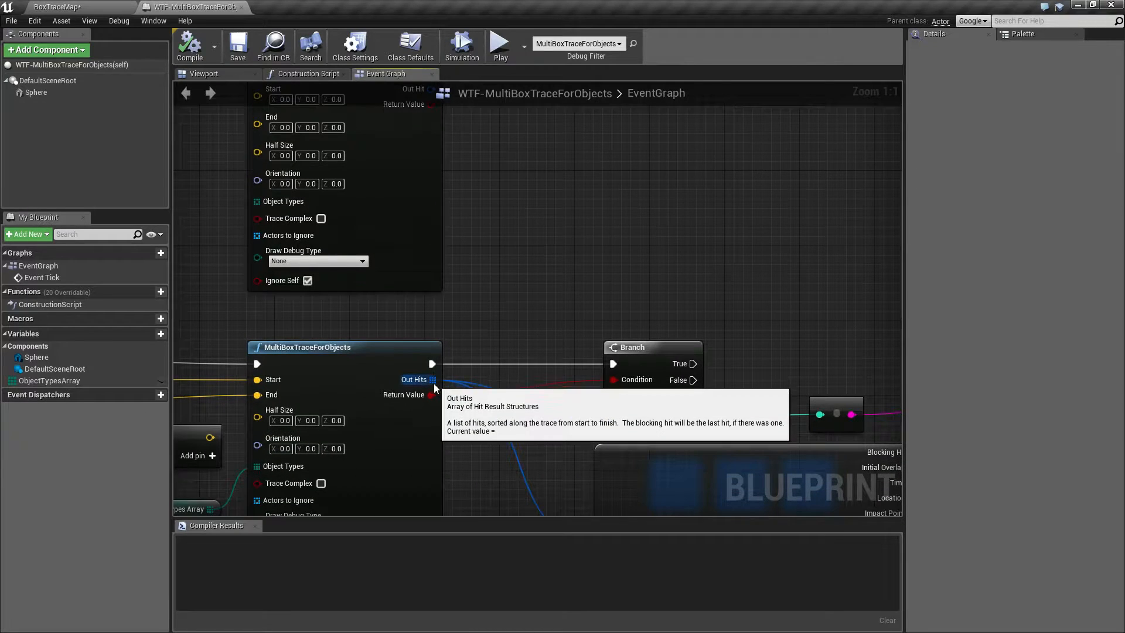
mouse_move(473, 355)
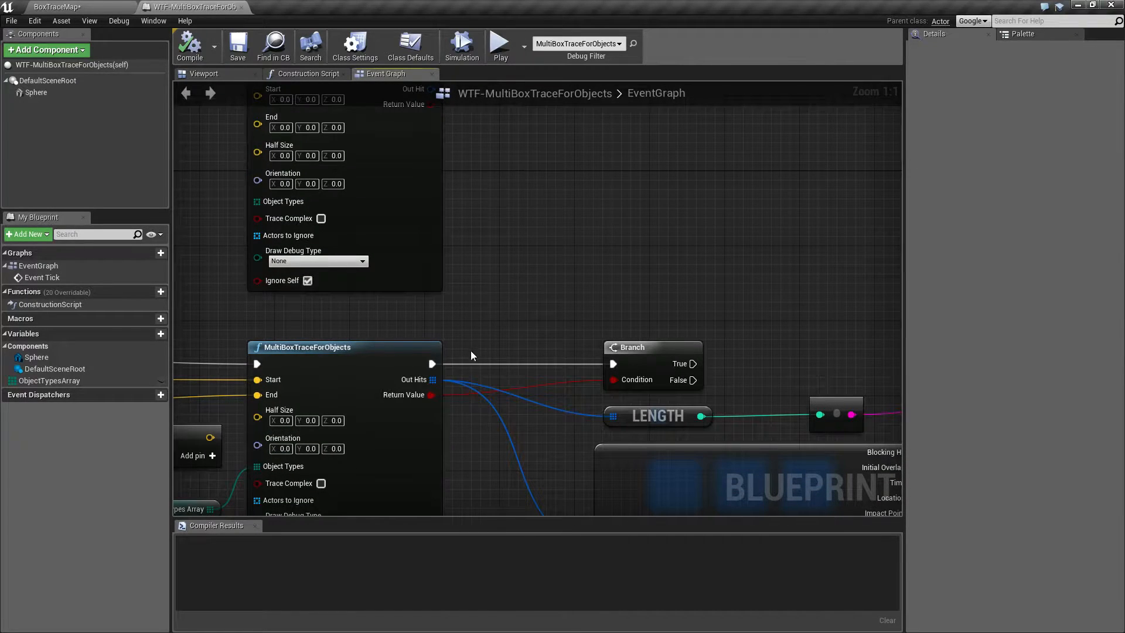
mouse_move(313, 352)
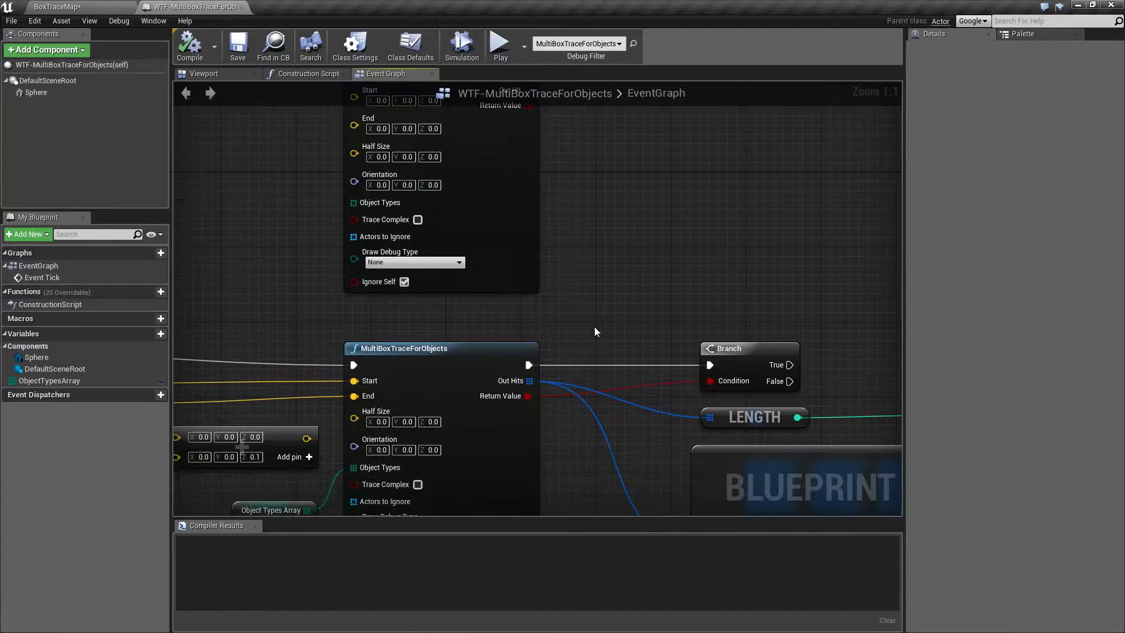
Compile and set the MultiBoxTraceForObjects Half Size to 40
click(189, 43)
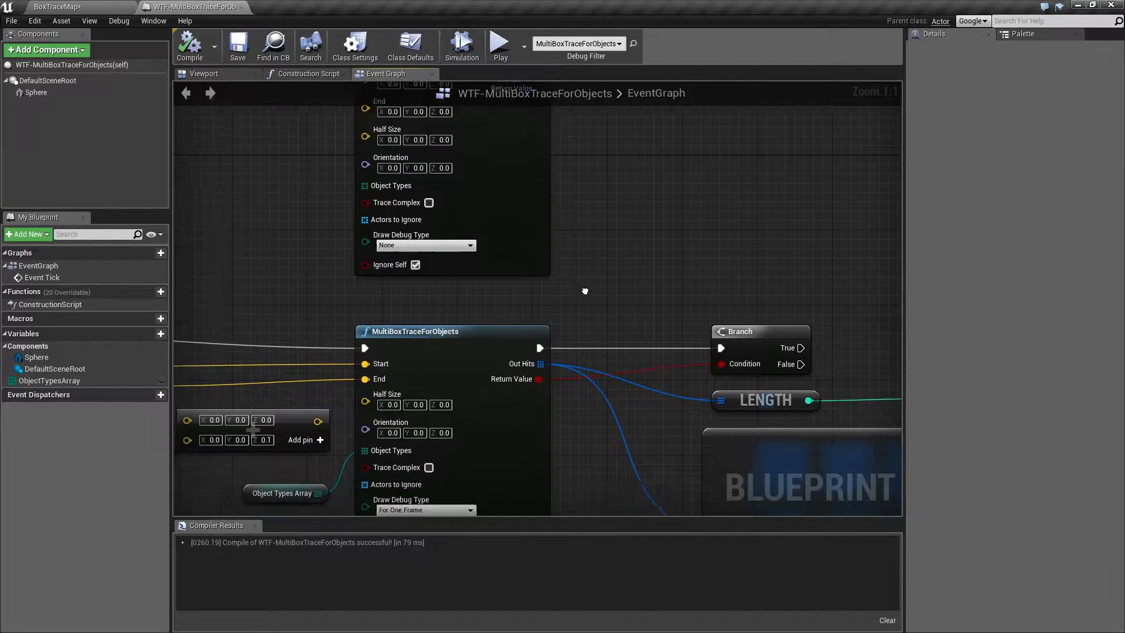
drag(585, 290, 613, 255)
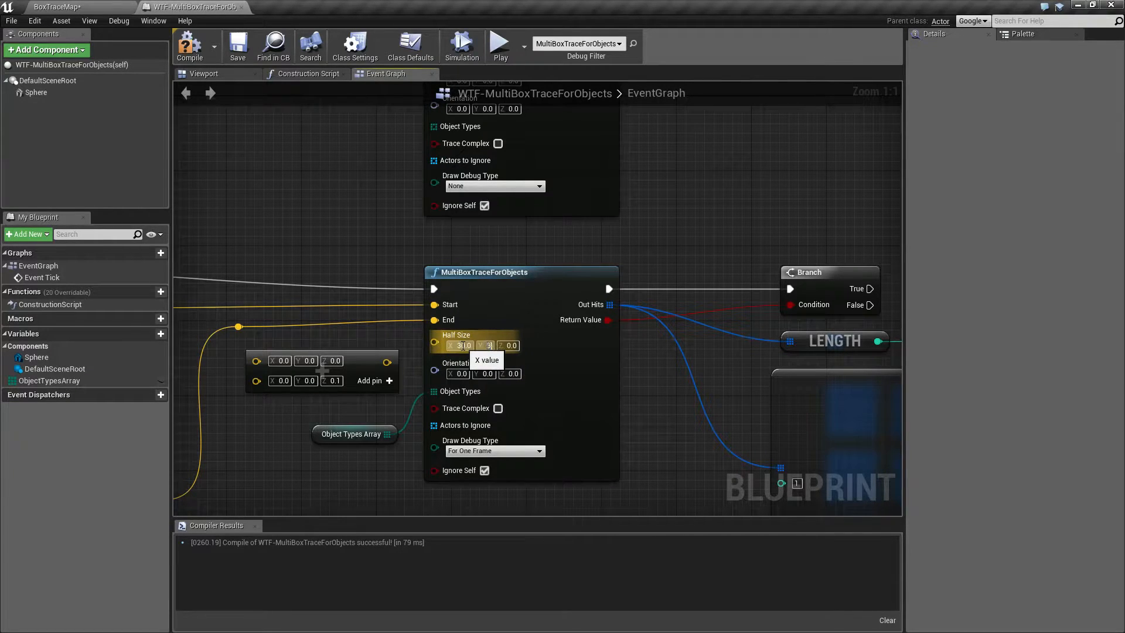
text(30.0)
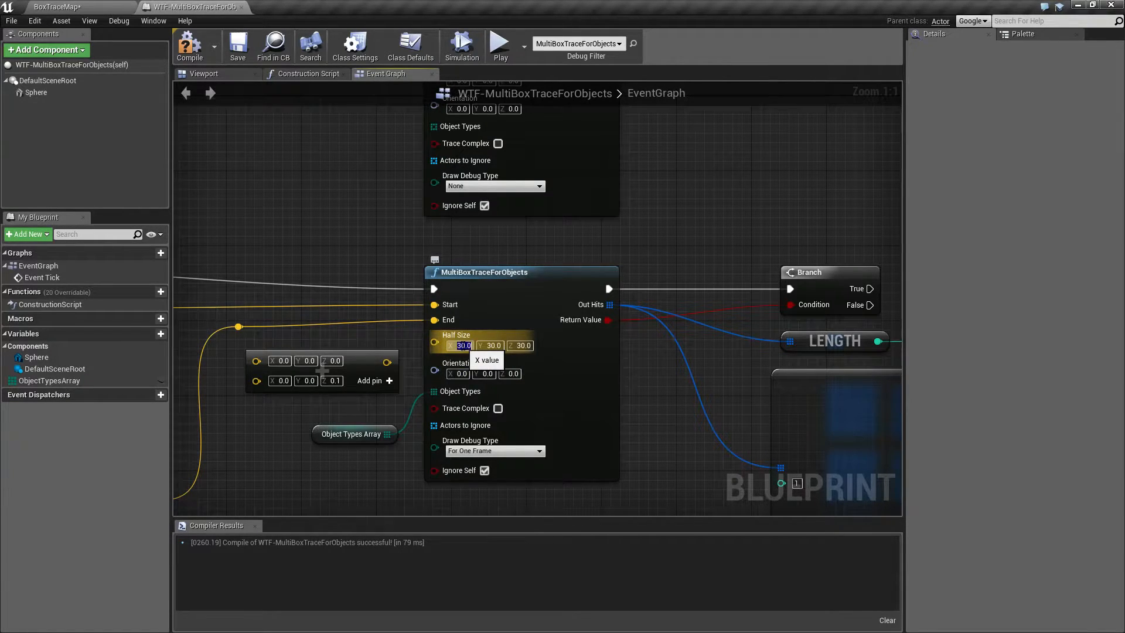
text(40.0)
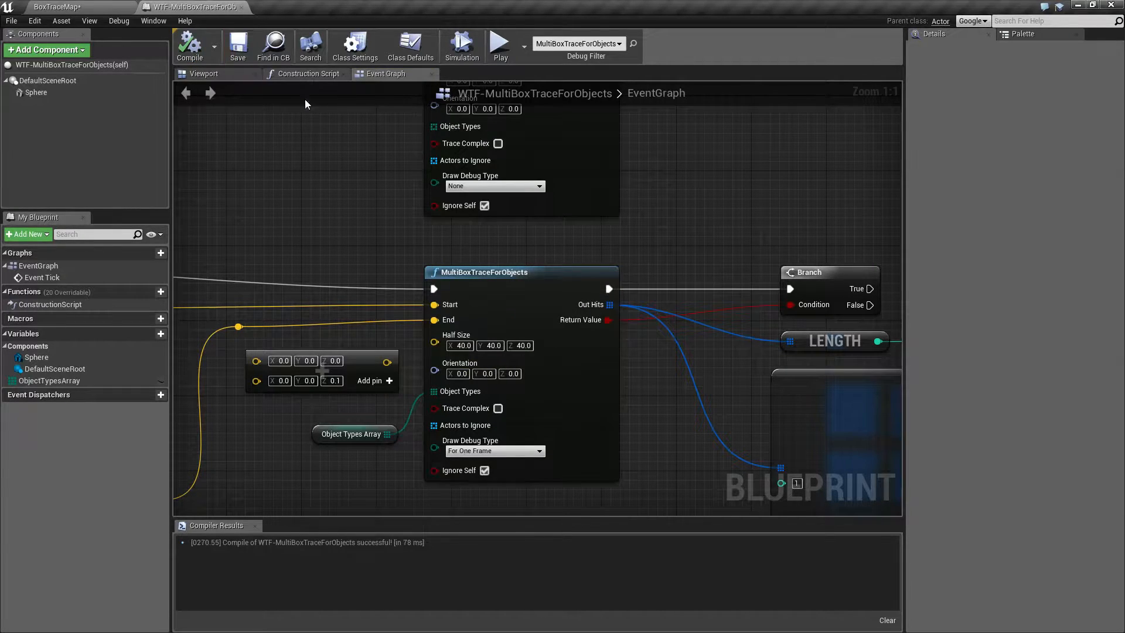
Play the level to test the 40-unit box trace, then stop
click(499, 42)
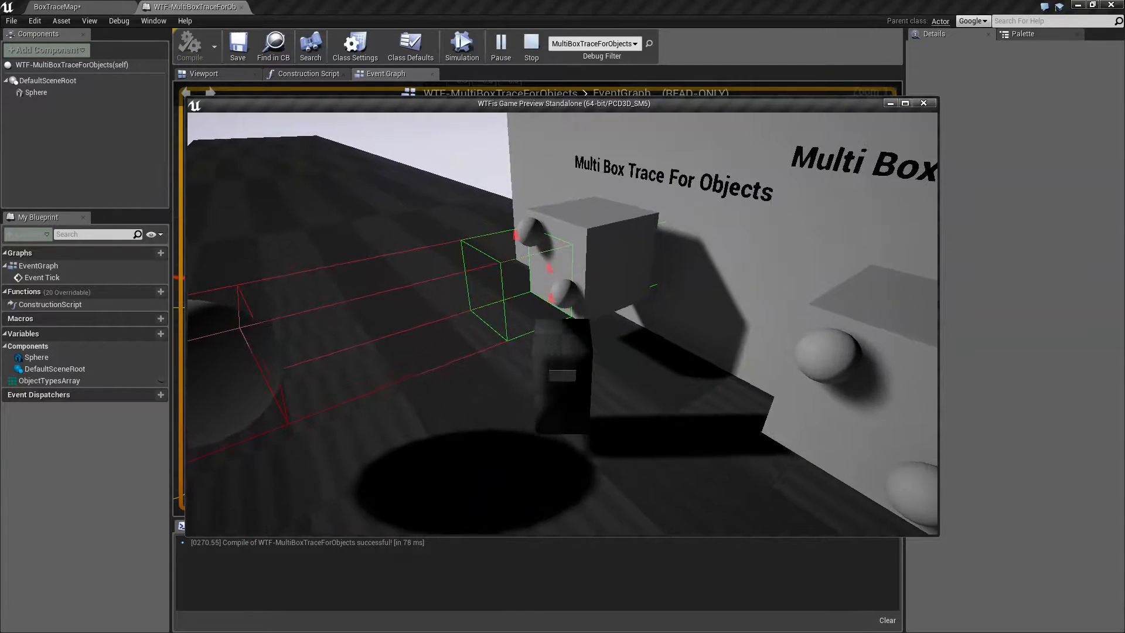
click(531, 43)
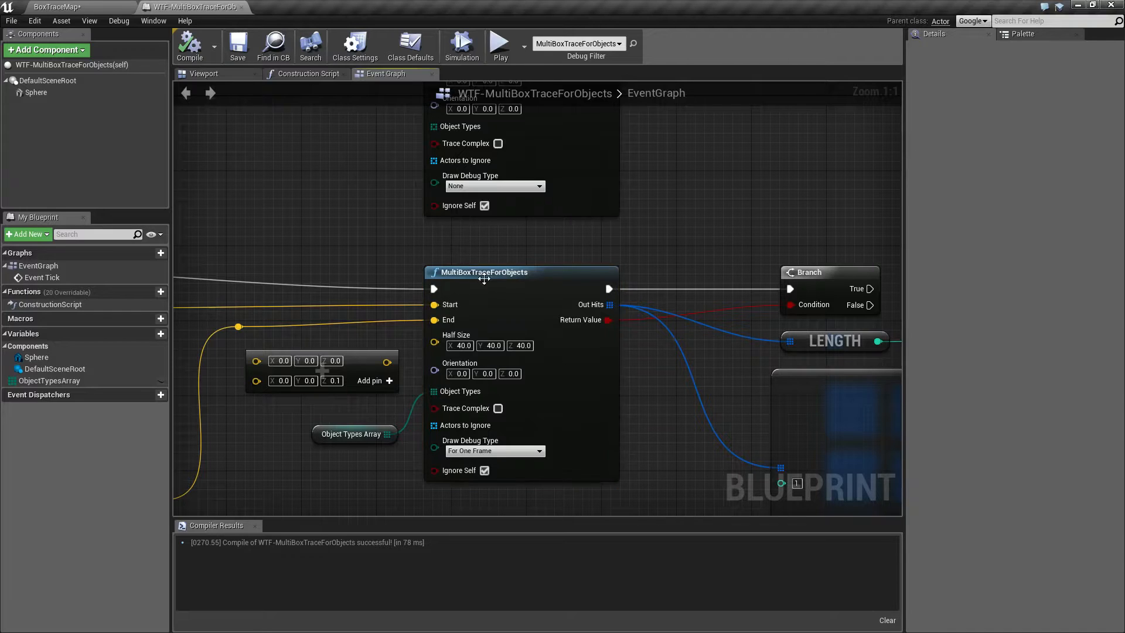
mouse_move(485, 272)
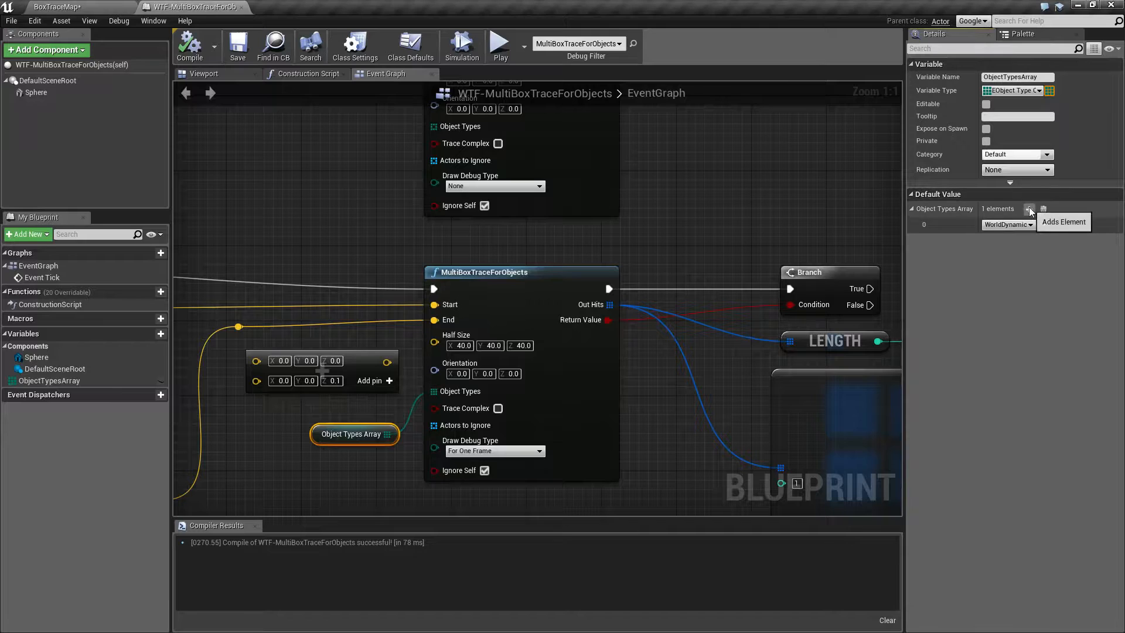
Add a second element to Object Types Array and recompile
click(1029, 208)
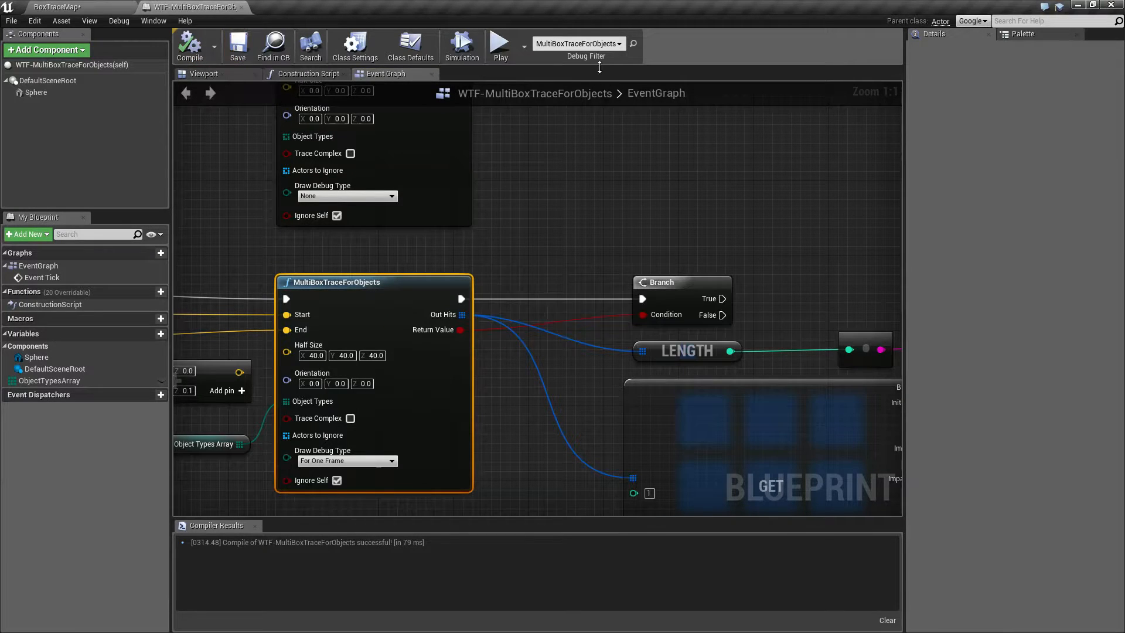
click(499, 42)
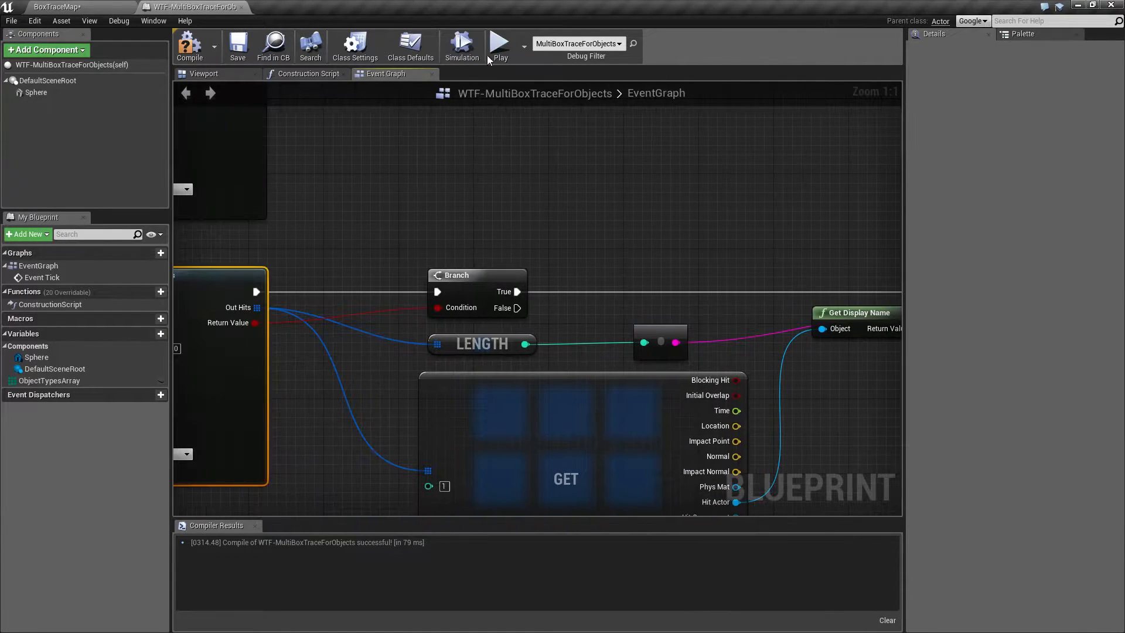
click(498, 42)
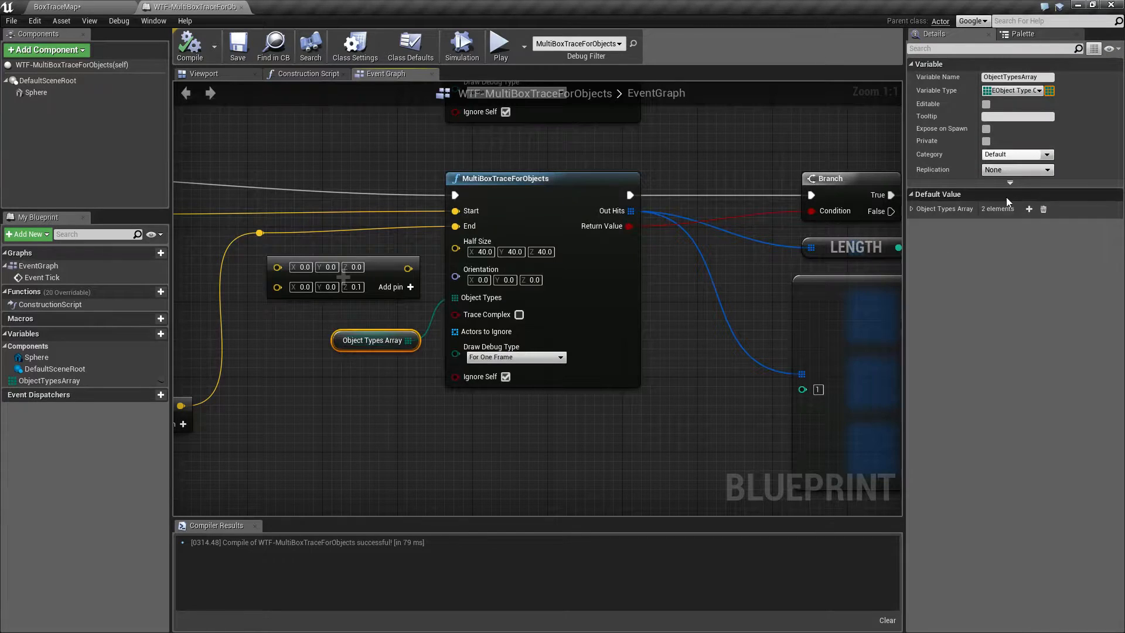
Add a third Object Types Array element, WorldStatic, and compile
click(1029, 208)
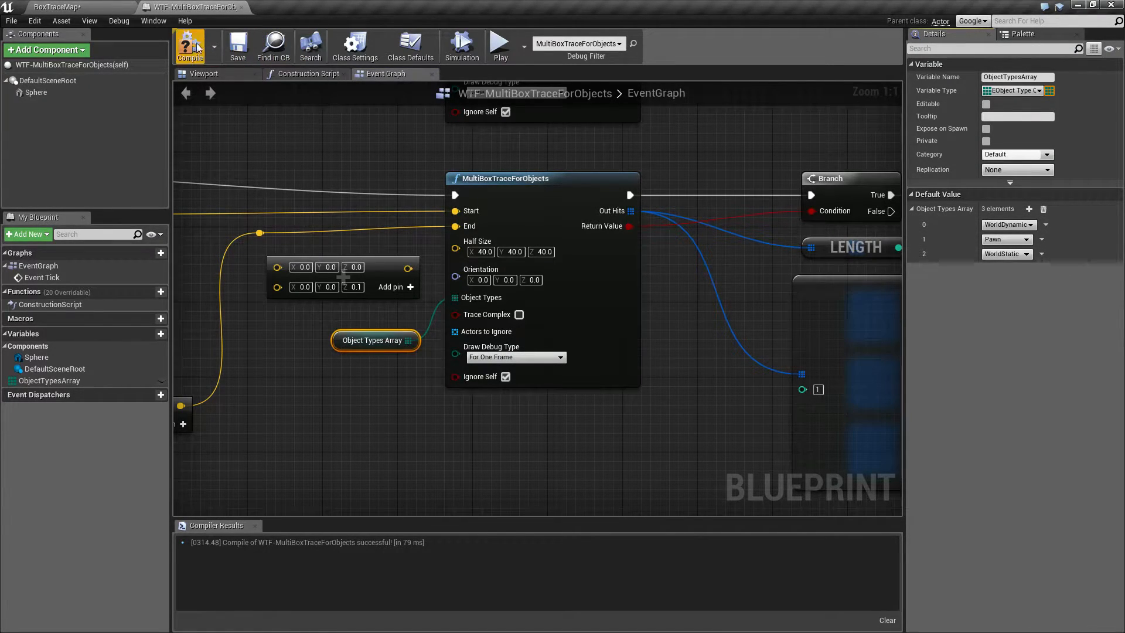
click(500, 41)
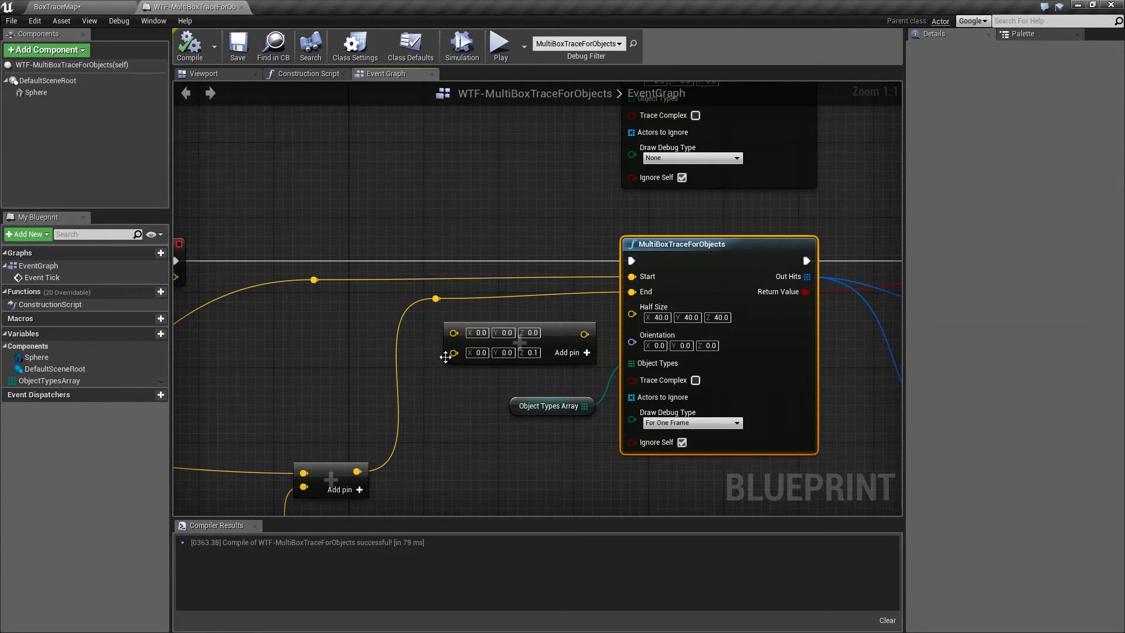
mouse_move(646, 278)
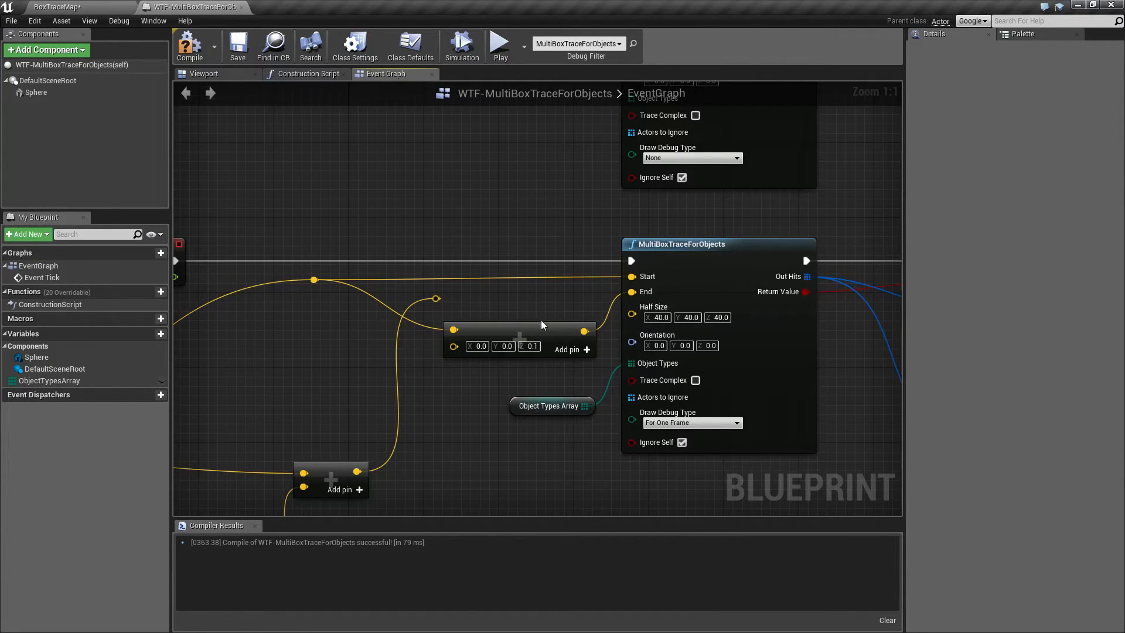
mouse_move(534, 310)
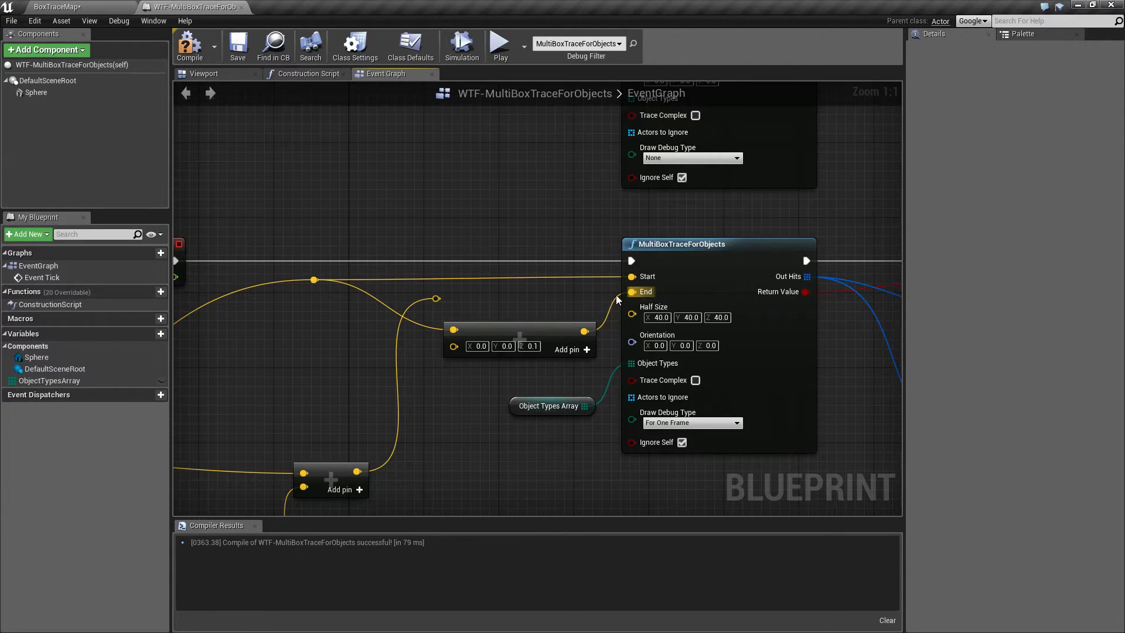
mouse_move(493, 300)
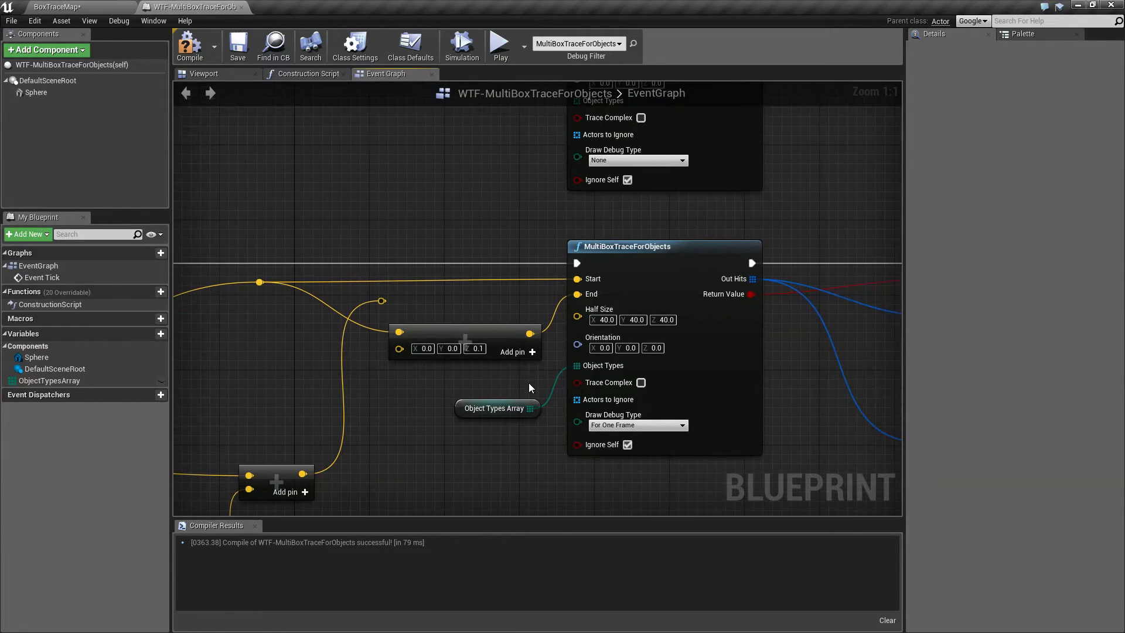
Compile and set MultiBoxTraceForObjects Half Size to 100 on every axis
click(237, 43)
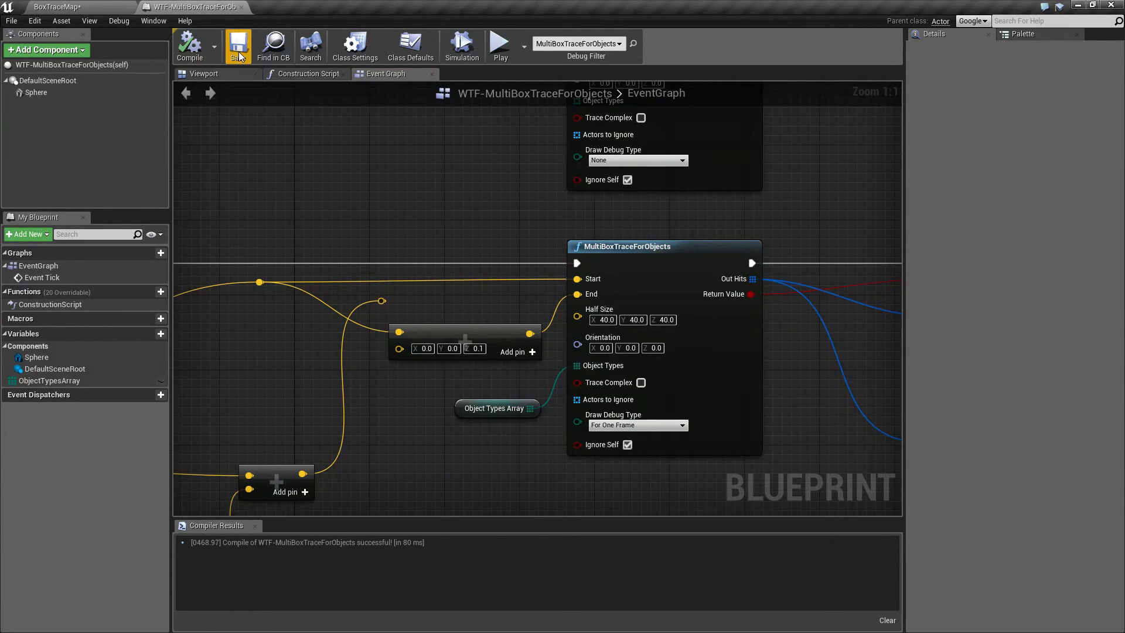
click(604, 319)
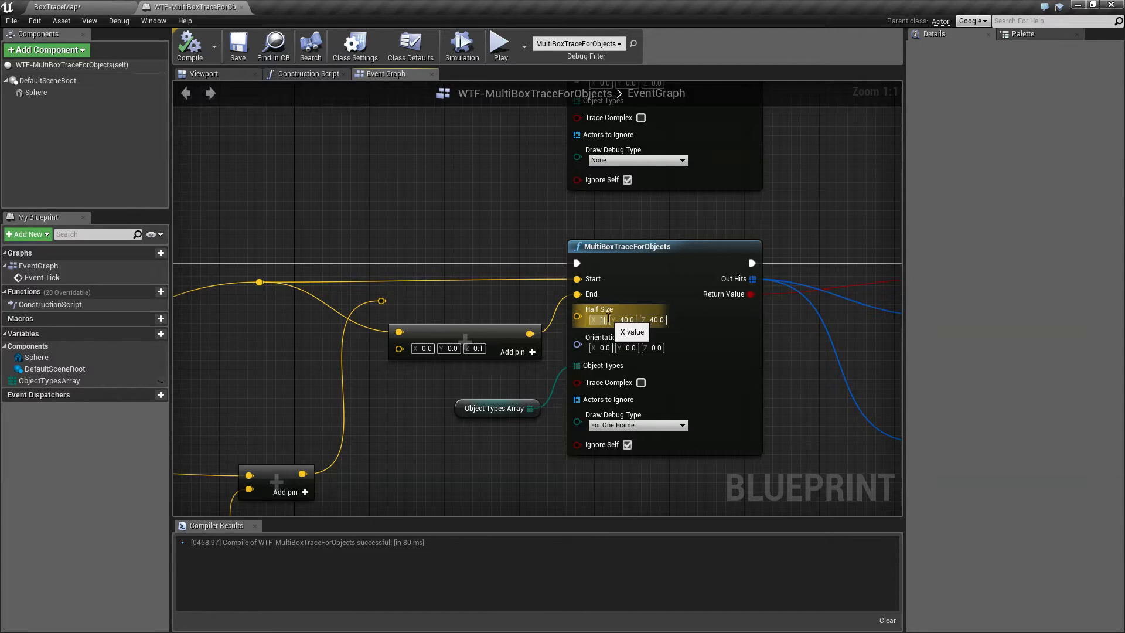
text(100.0)
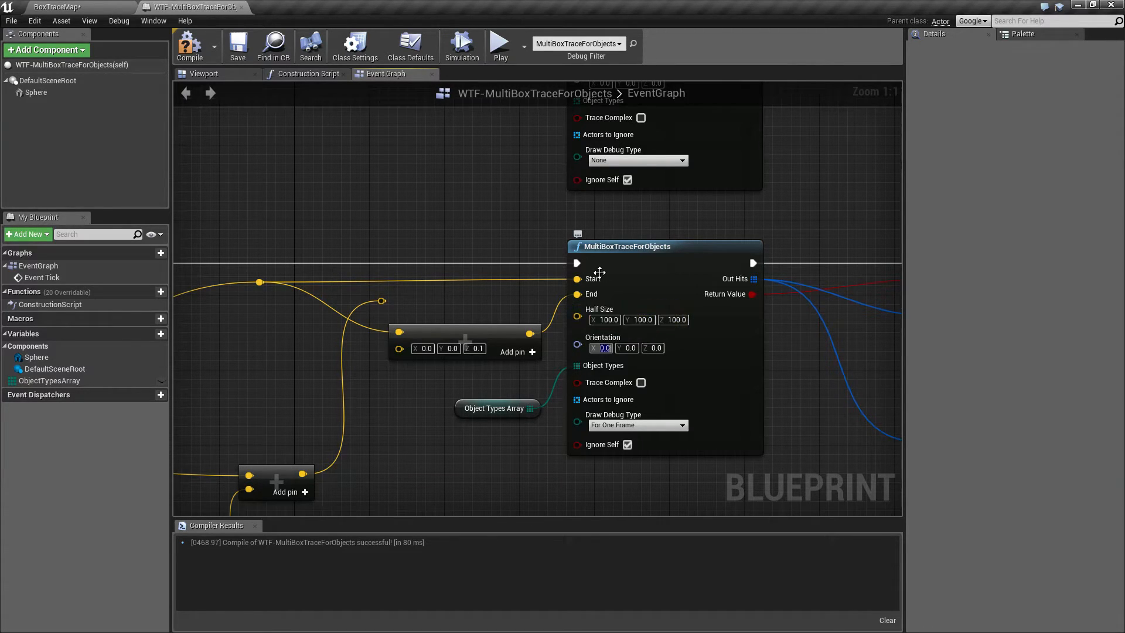
click(499, 41)
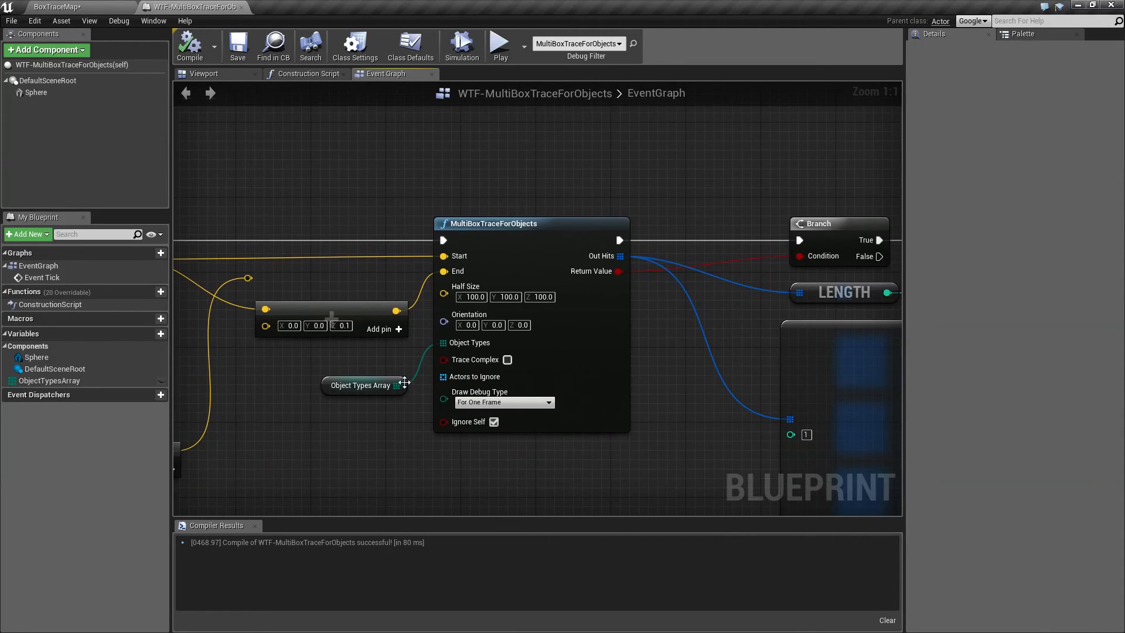
mouse_move(402, 377)
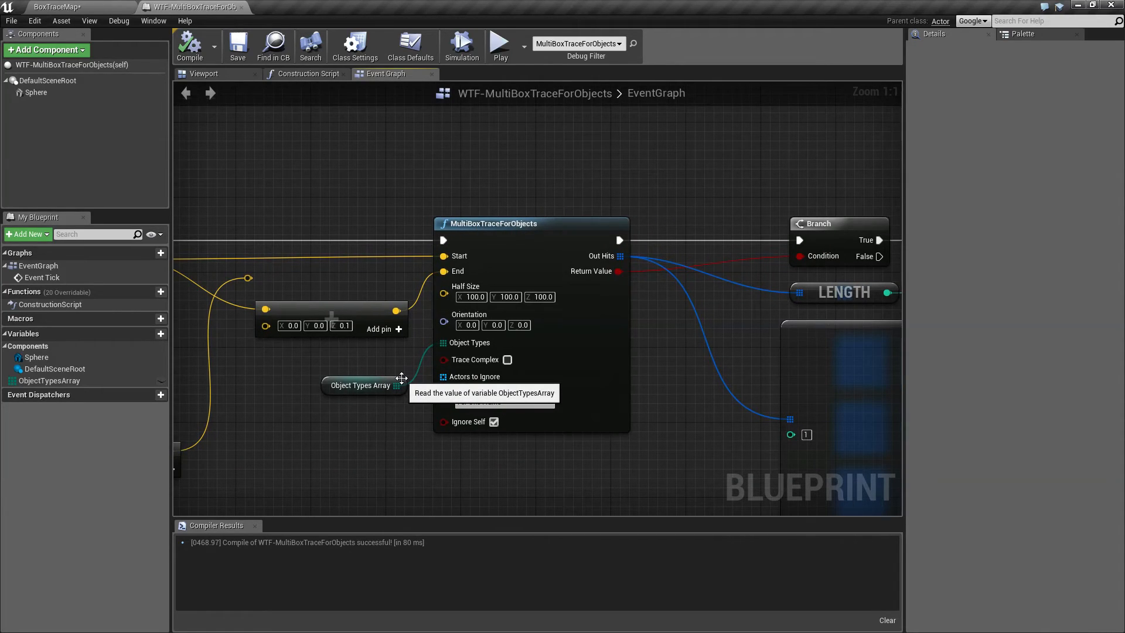
Expand Object Types Array defaults and view element 1's object type choices
click(361, 386)
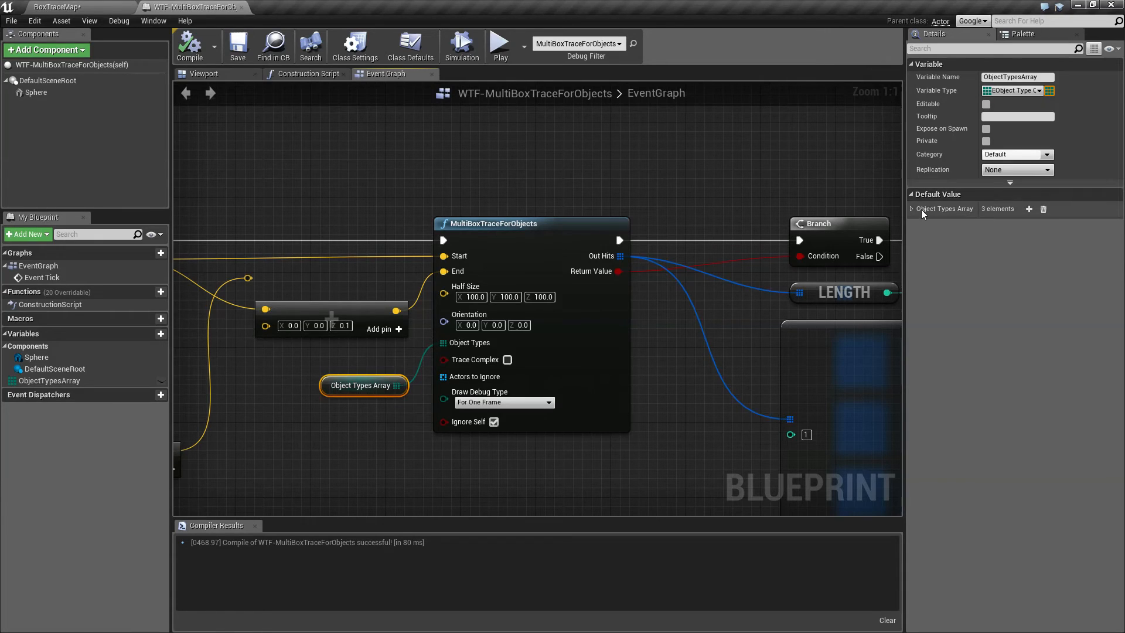
click(911, 209)
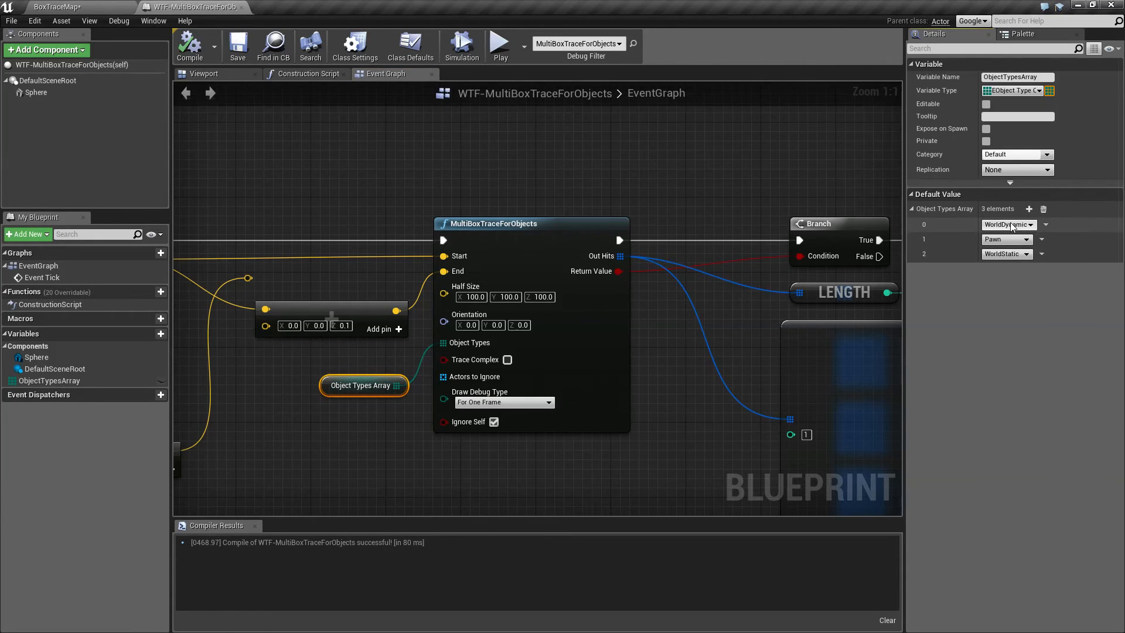
mouse_move(1008, 224)
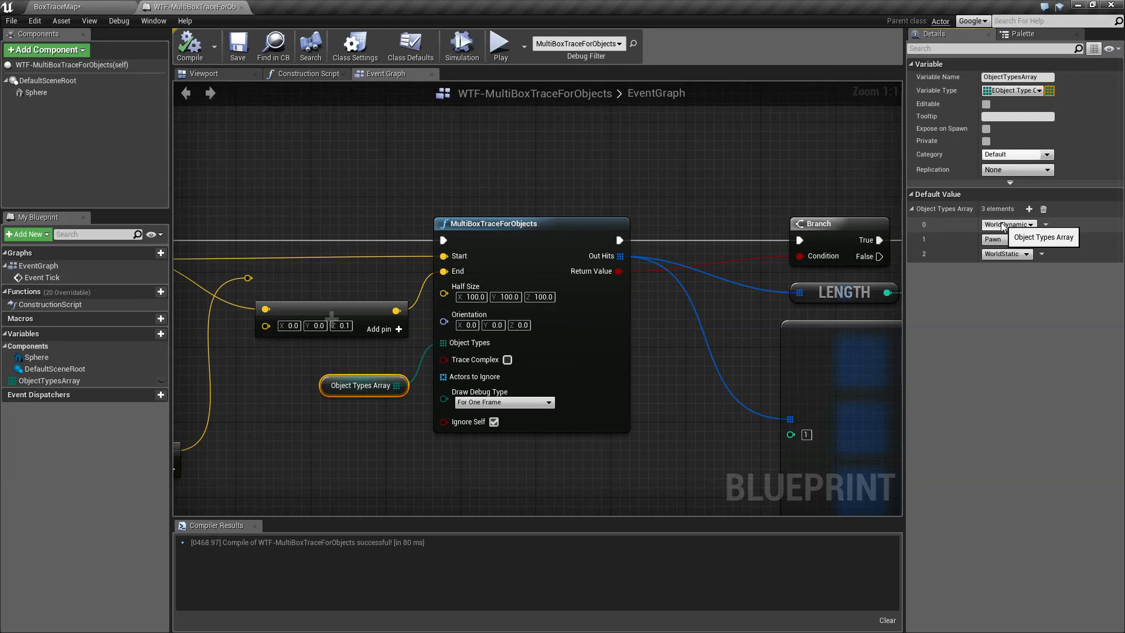
click(1005, 239)
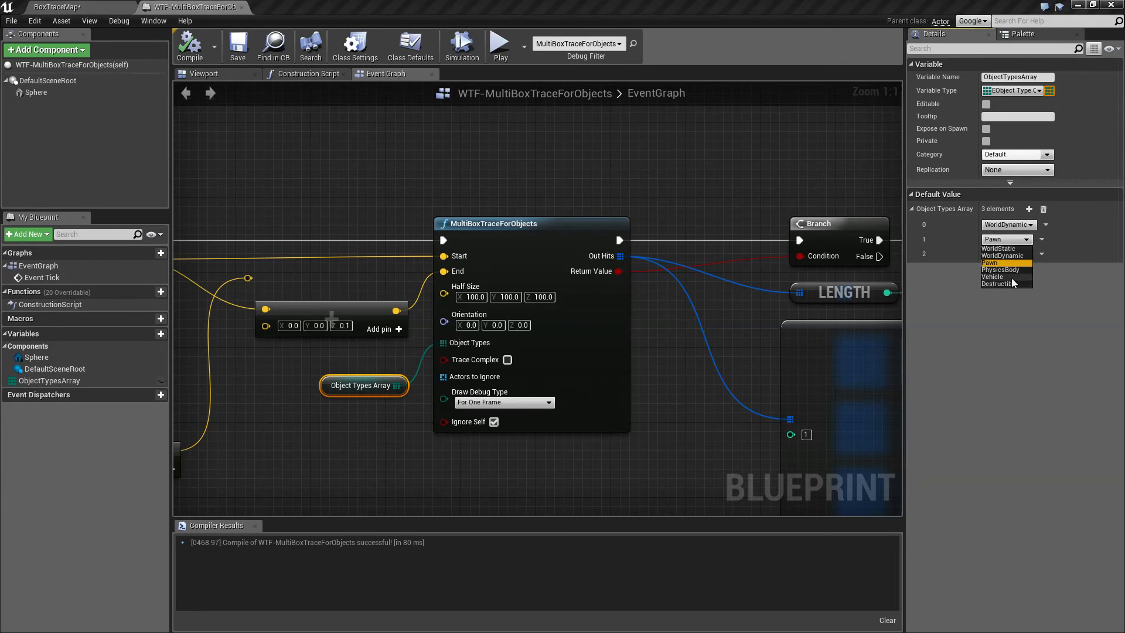